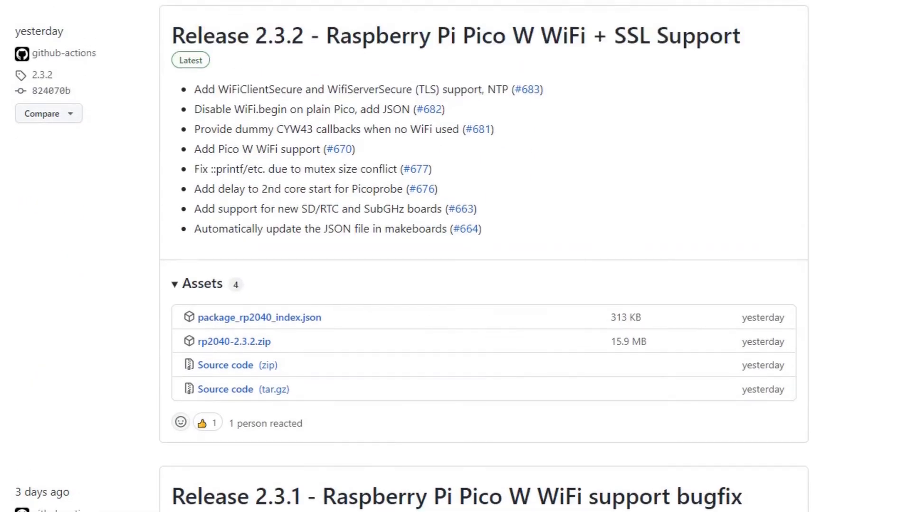
Confirm removal of the installed Raspberry Pi Pico/RP2040 2.2.2 platform in Board Manager
scroll(down, 3)
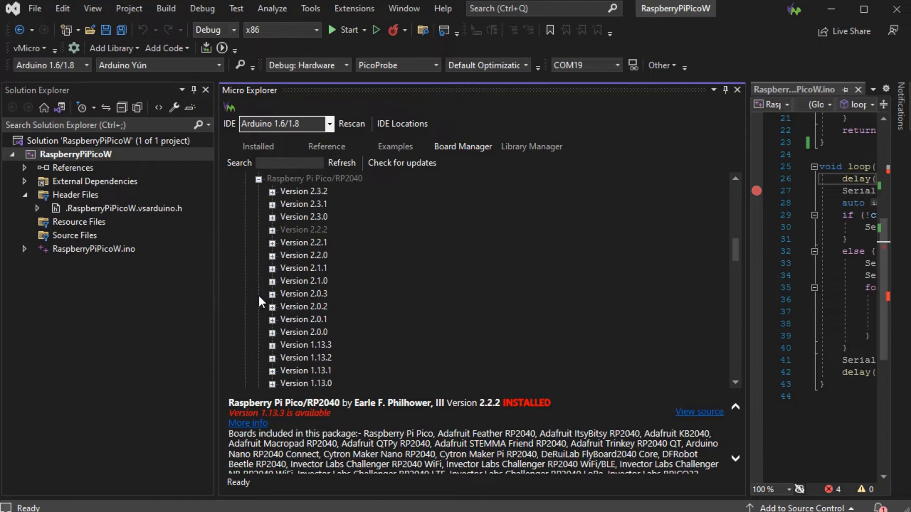
mouse_move(303, 230)
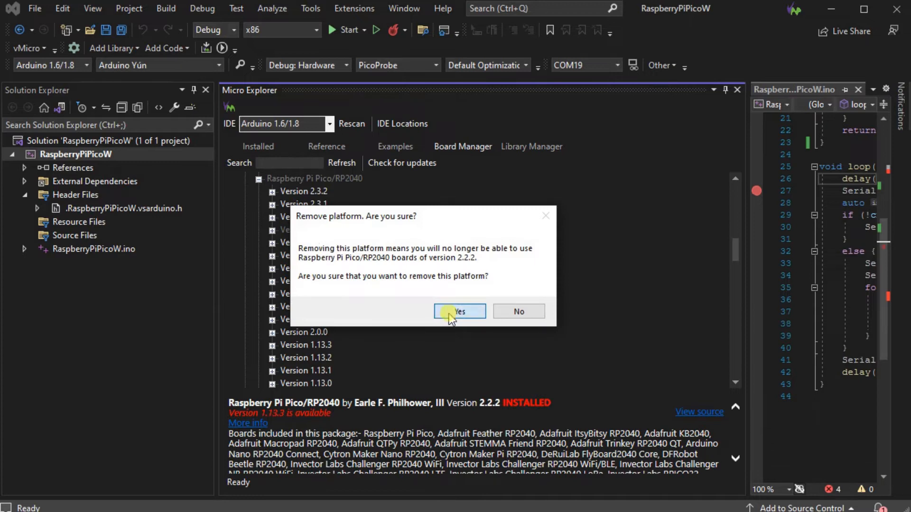
click(458, 312)
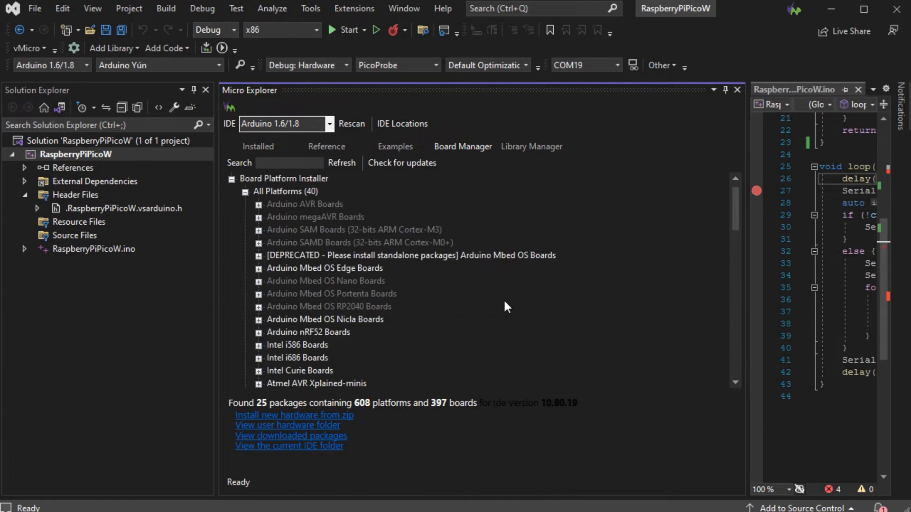
mouse_move(562, 246)
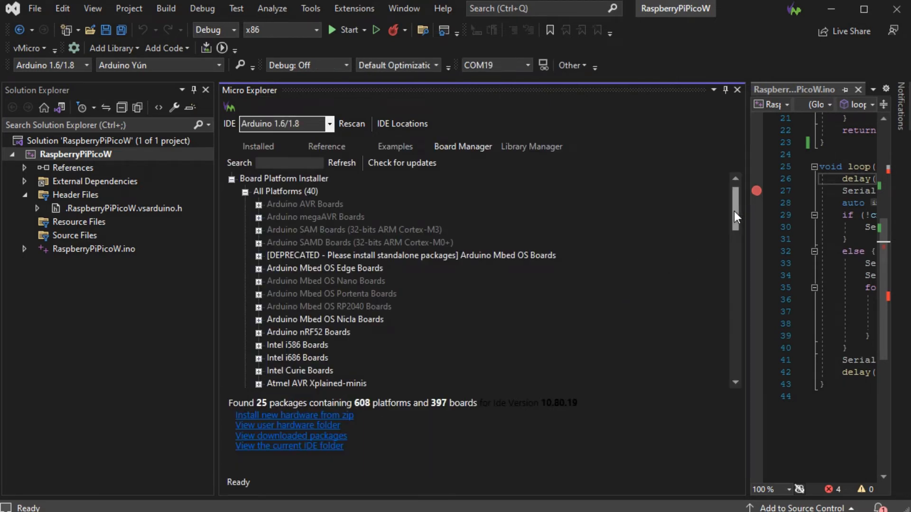
Expand Raspberry Pi Pico/RP2040 and confirm installing version 2.3.2 of its boards
scroll(down, 3)
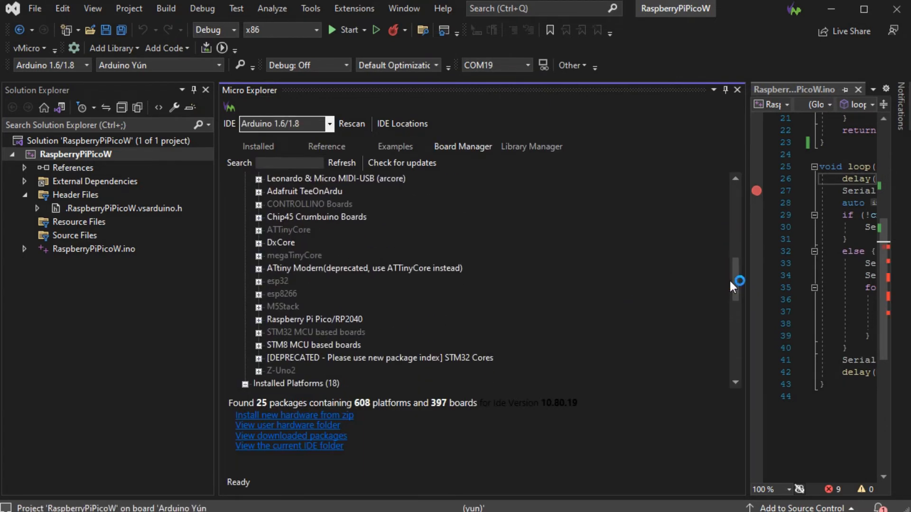
click(315, 319)
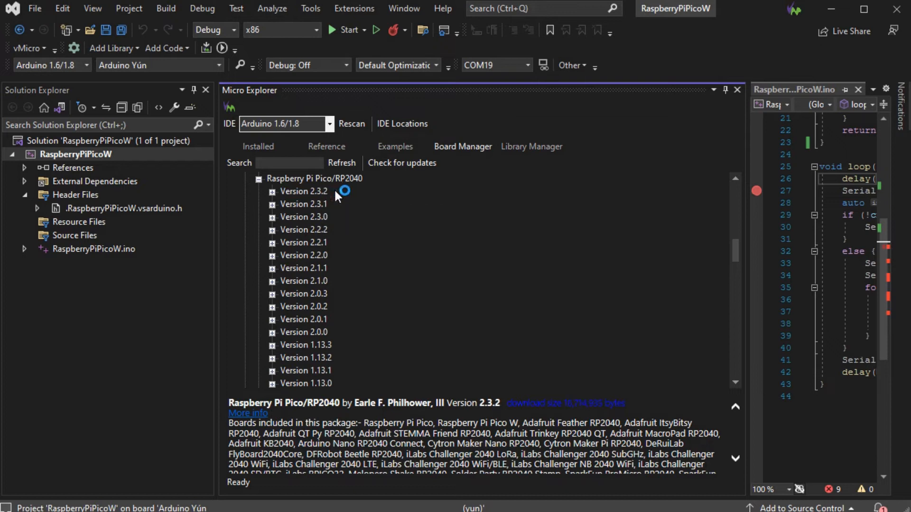
mouse_move(402, 162)
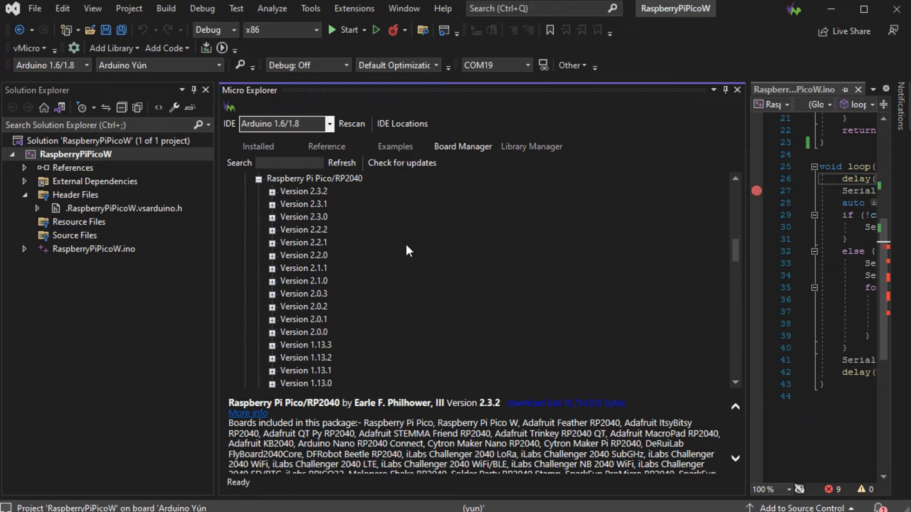
click(303, 191)
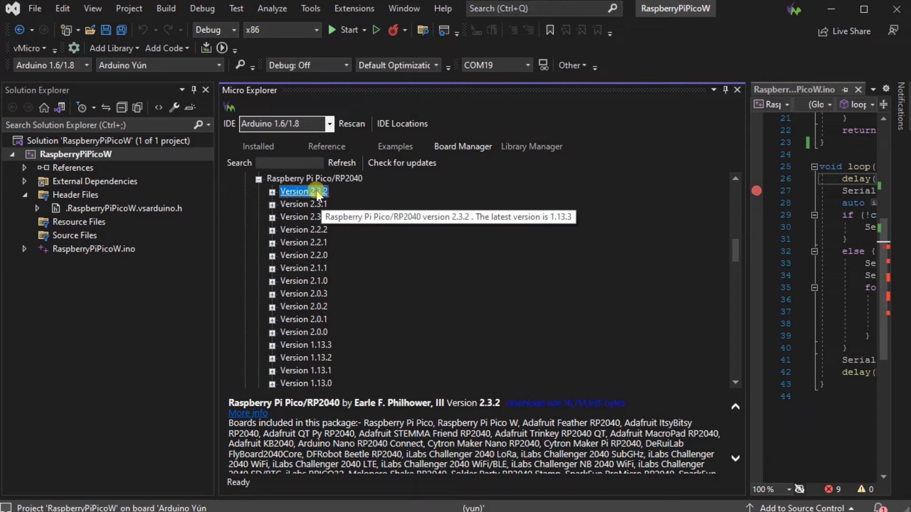
double_click(303, 190)
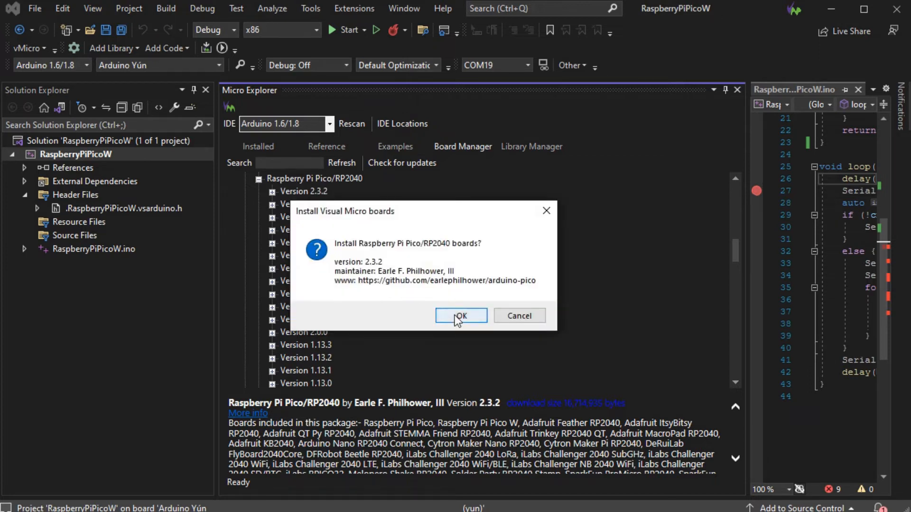
click(460, 315)
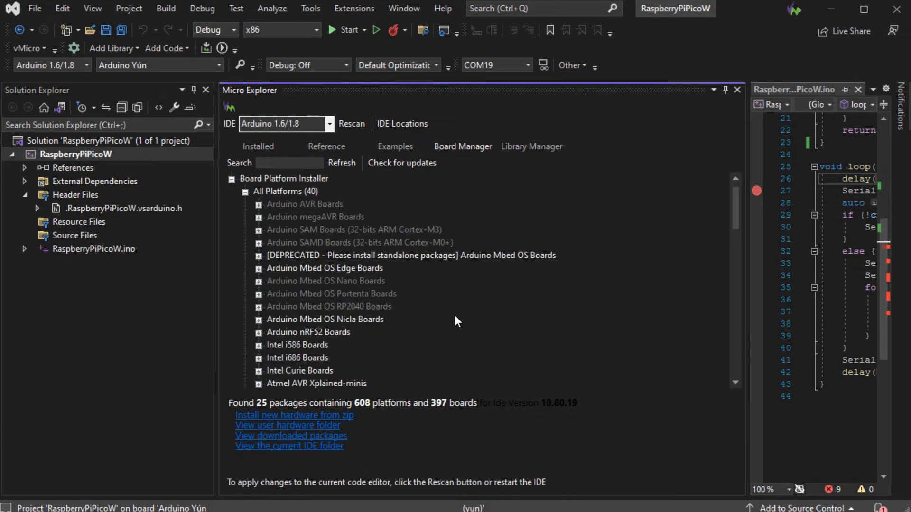
mouse_move(402, 199)
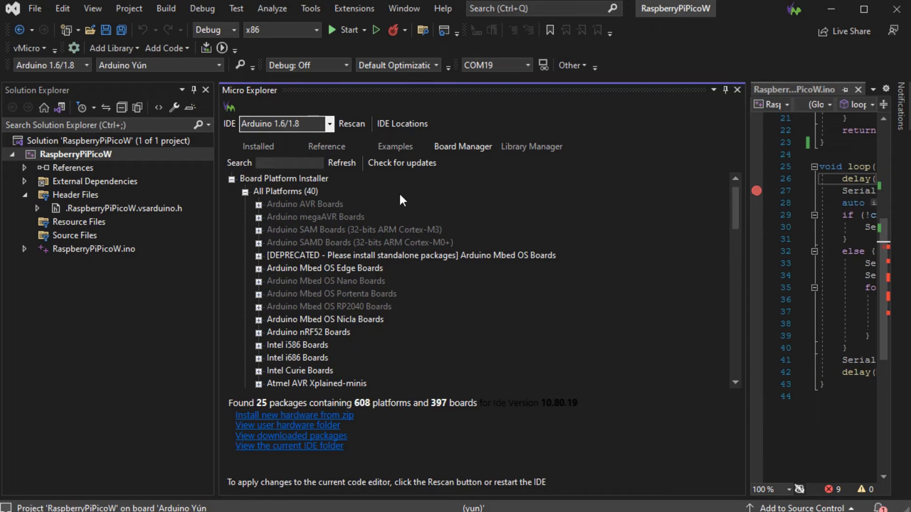
mouse_move(351, 123)
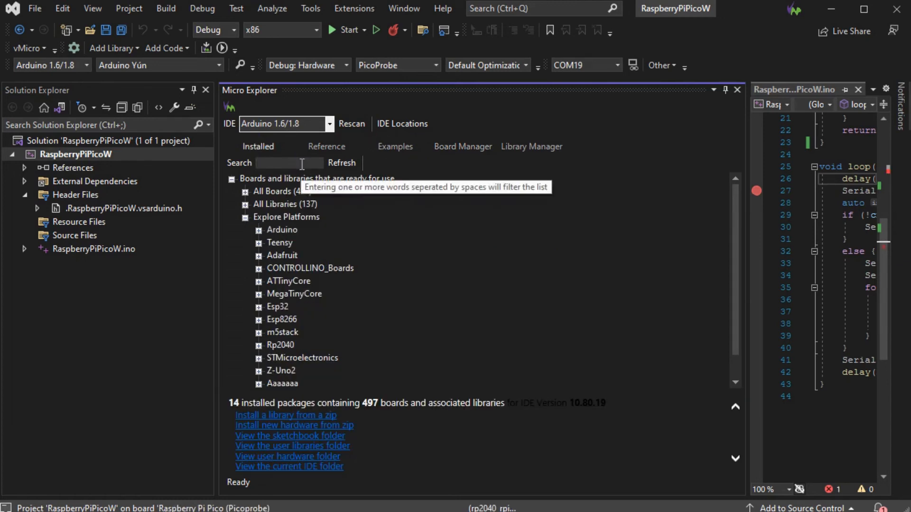
Search 'pico' and make Raspberry Pi Pico W (Picoprobe) the sketch's active board
text(pico)
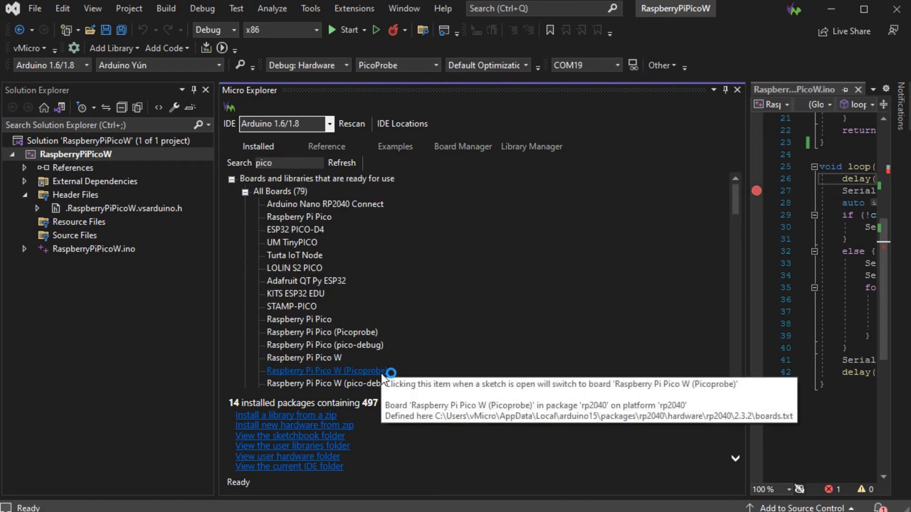
click(326, 370)
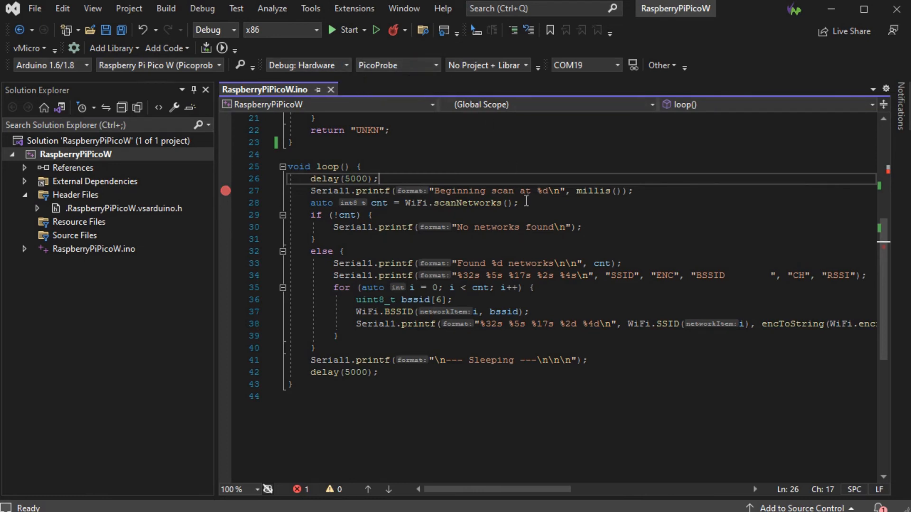
mouse_move(479, 210)
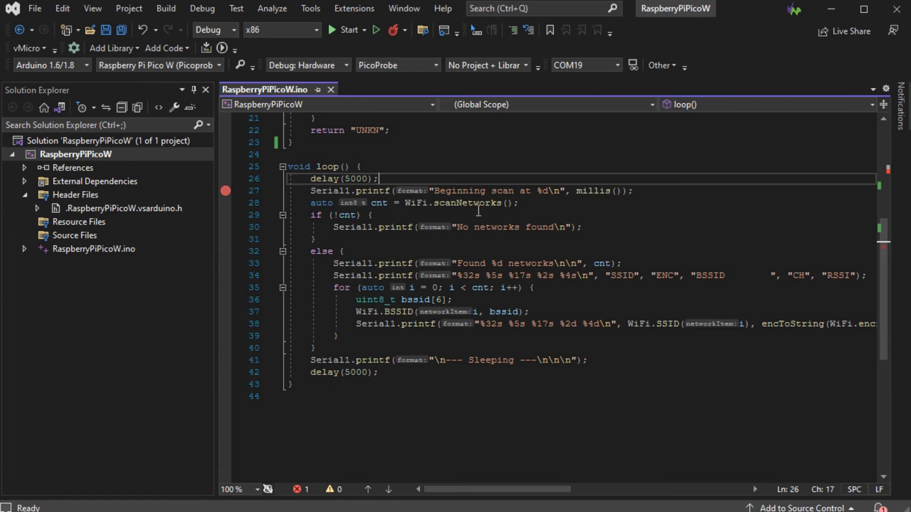
mouse_move(201, 8)
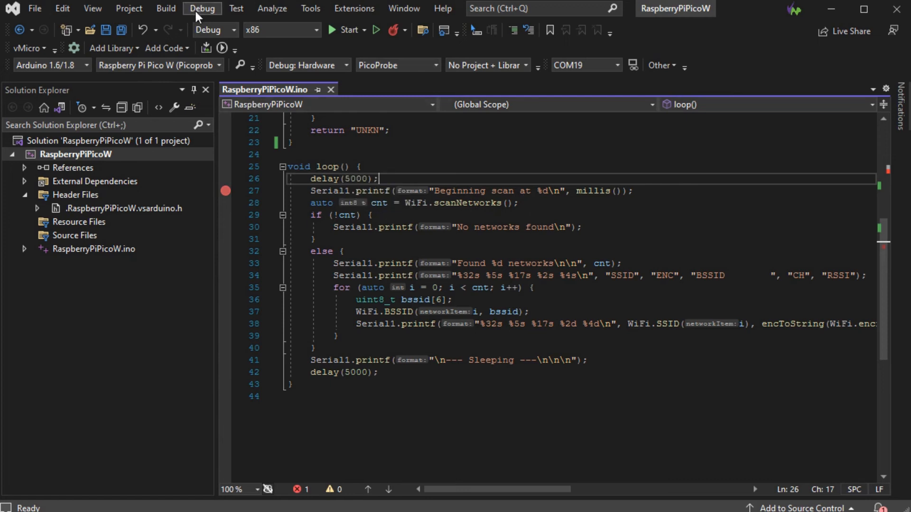
Show the Debug menu commands for the WiFi scan sketch
click(202, 8)
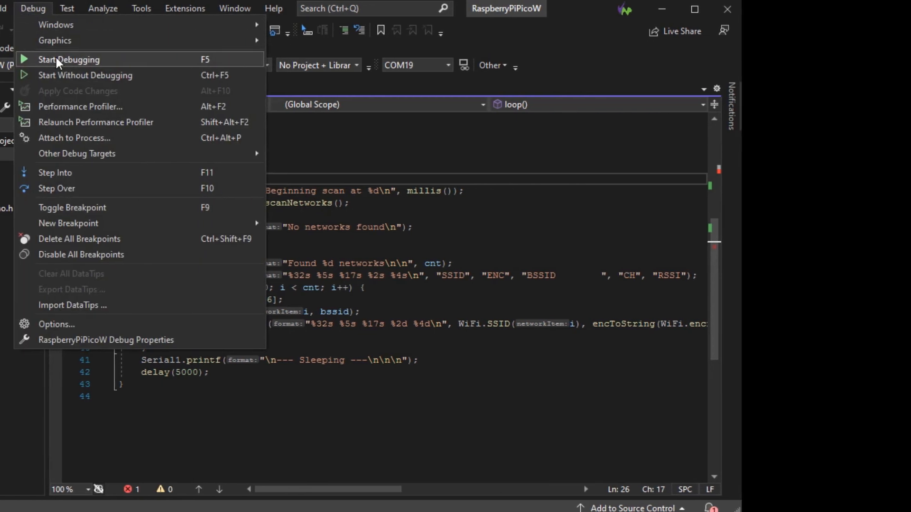